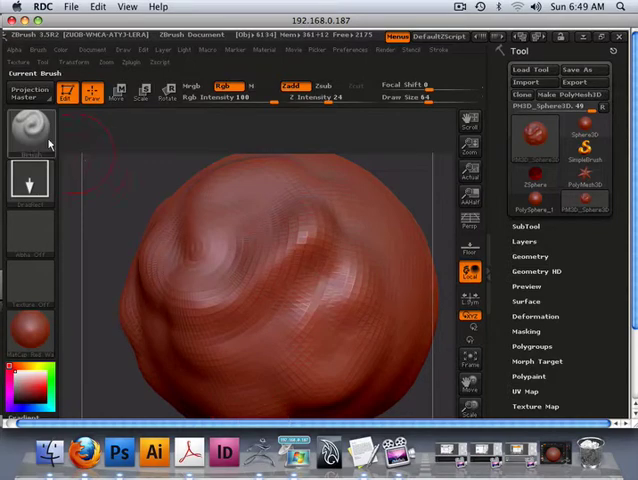
- Export the sphere model from the Tool palette, reaching the file-format choices
click(30, 130)
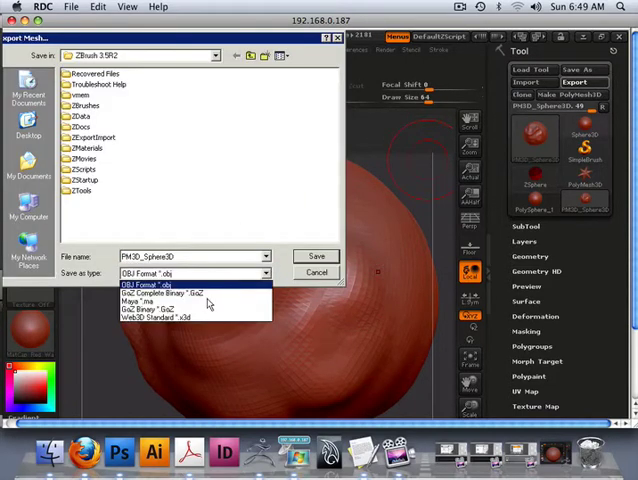
- Choose Maya (*.ma) as the export type, then cancel the export without saving a file
click(144, 300)
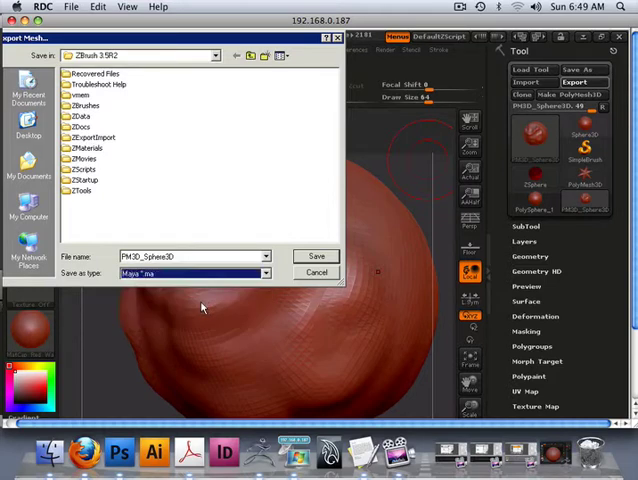
click(190, 256)
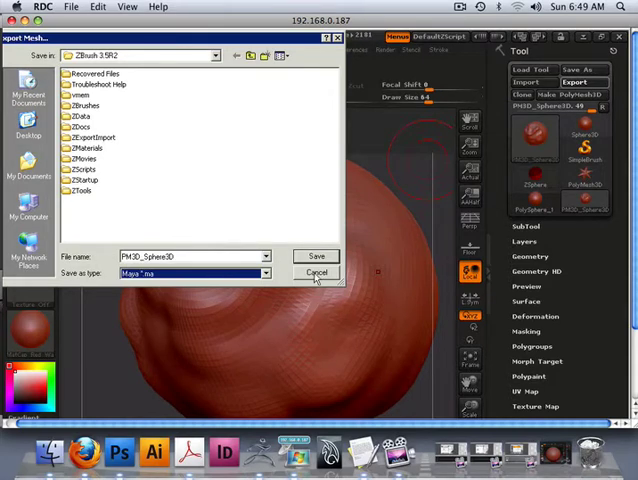
click(316, 272)
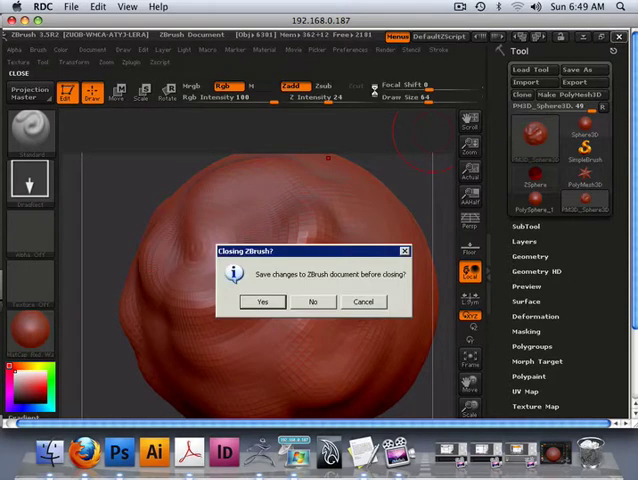
- Answer No to the save prompt so ZBrush closes without saving changes
click(312, 300)
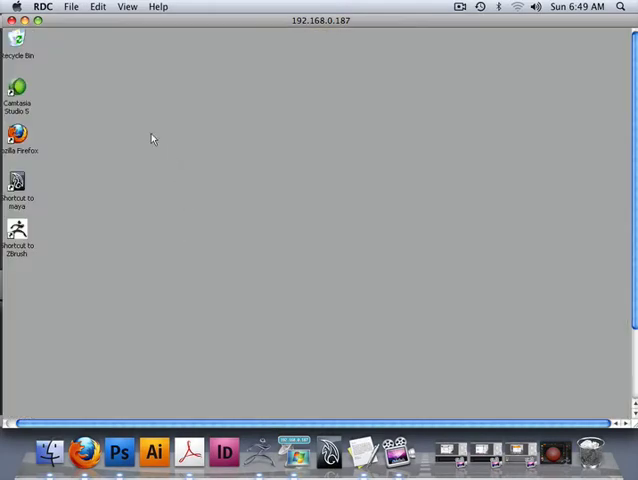
mouse_move(230, 206)
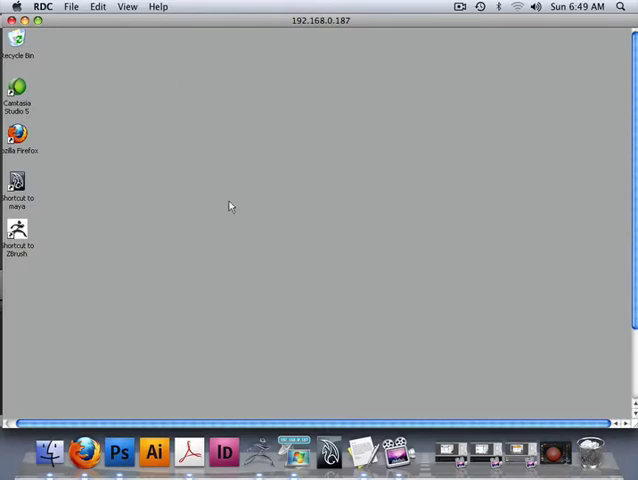
mouse_move(76, 412)
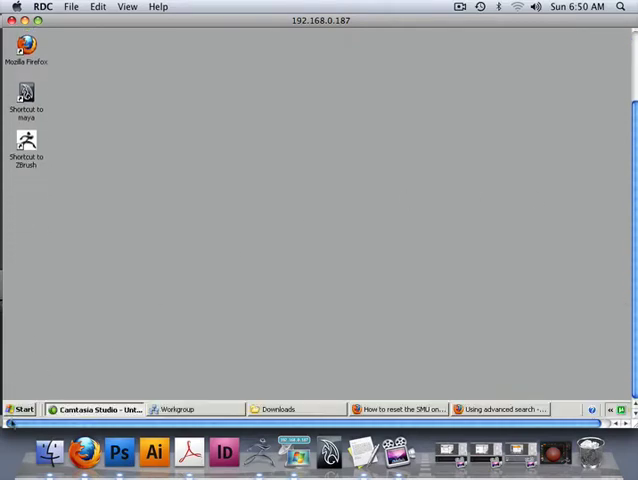
mouse_move(22, 408)
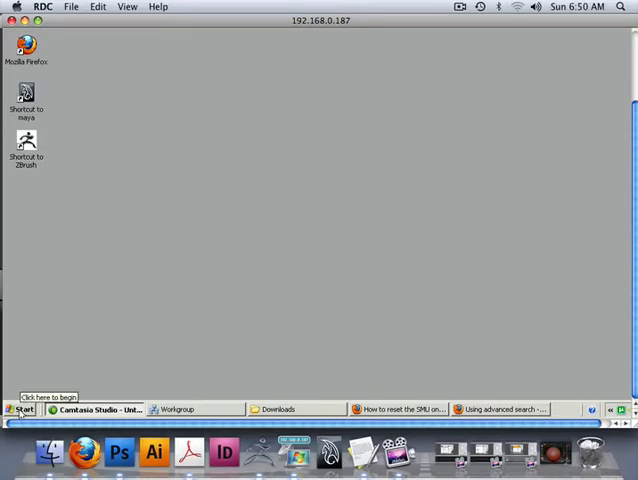
mouse_move(190, 256)
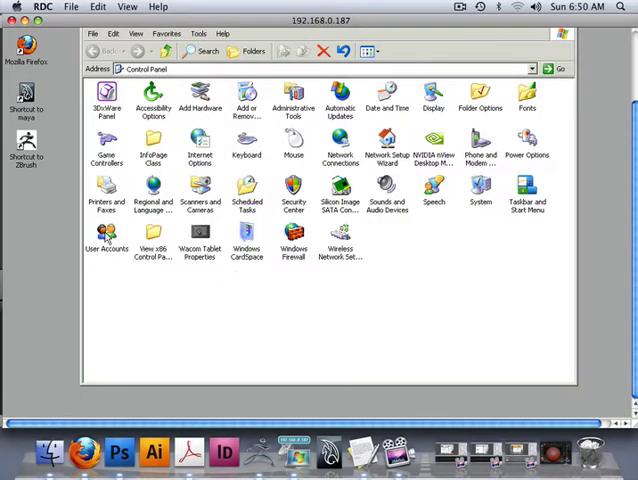
double_click(106, 240)
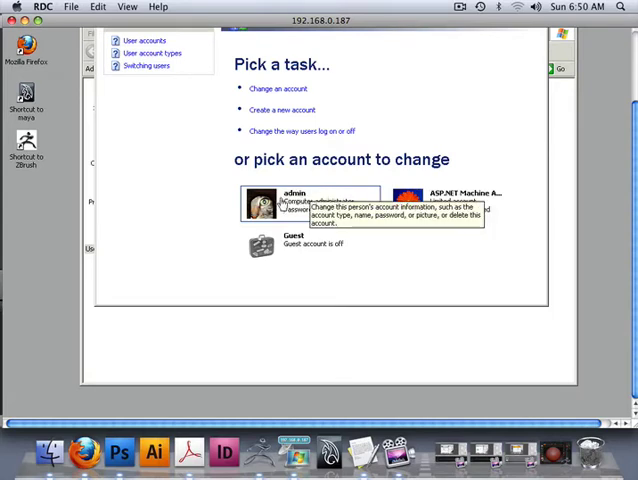
mouse_move(380, 290)
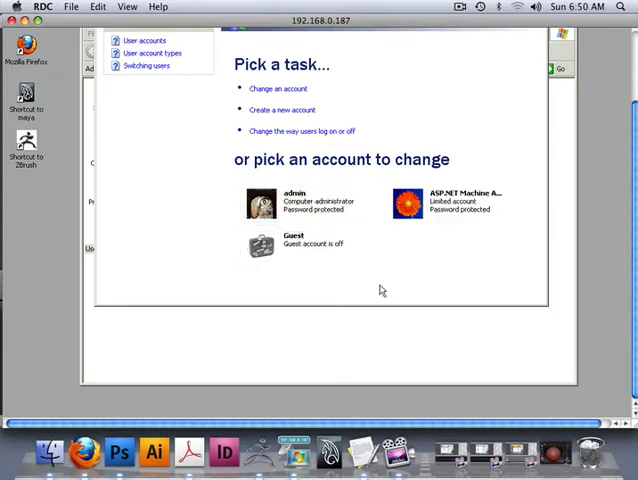
mouse_move(390, 280)
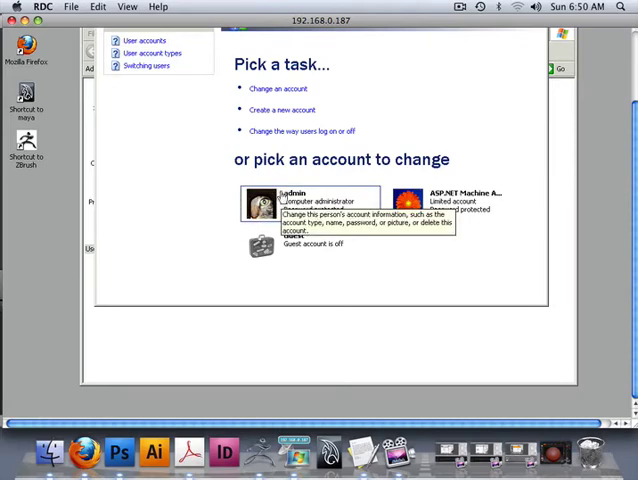
mouse_move(472, 152)
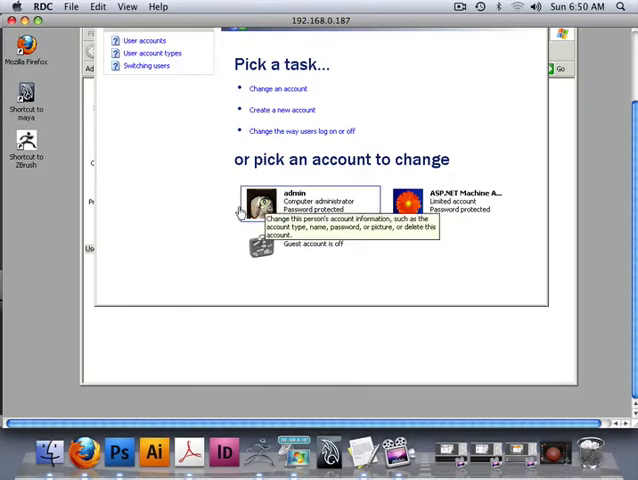
mouse_move(210, 236)
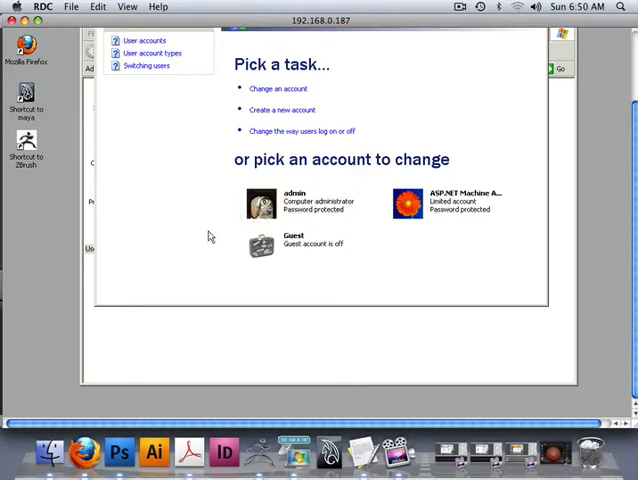
mouse_move(220, 250)
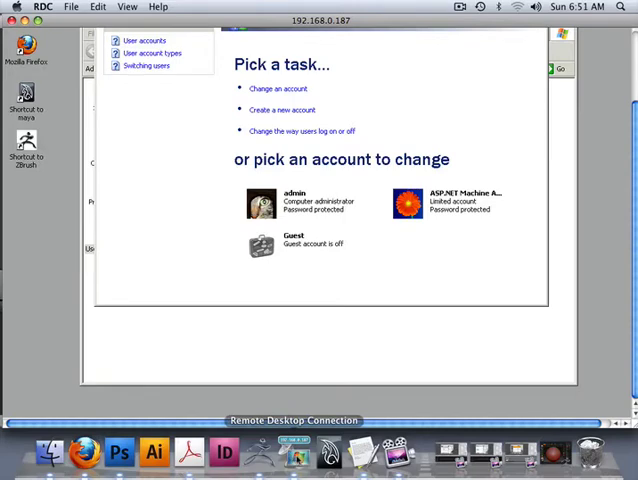
mouse_move(244, 298)
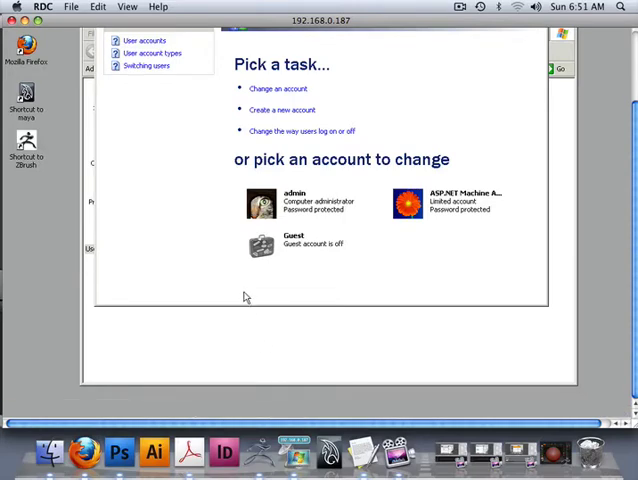
mouse_move(96, 204)
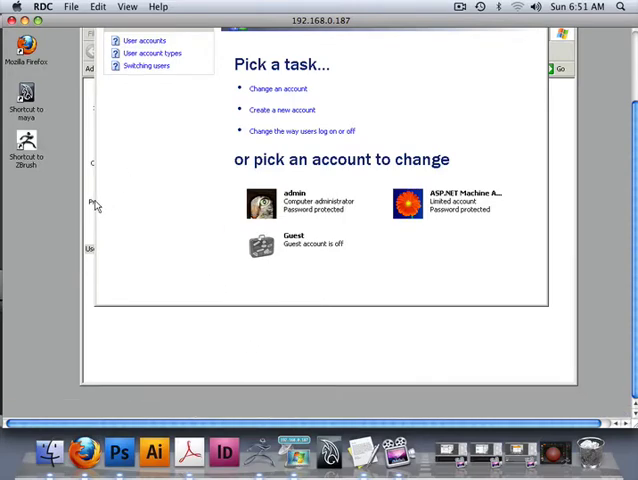
mouse_move(120, 336)
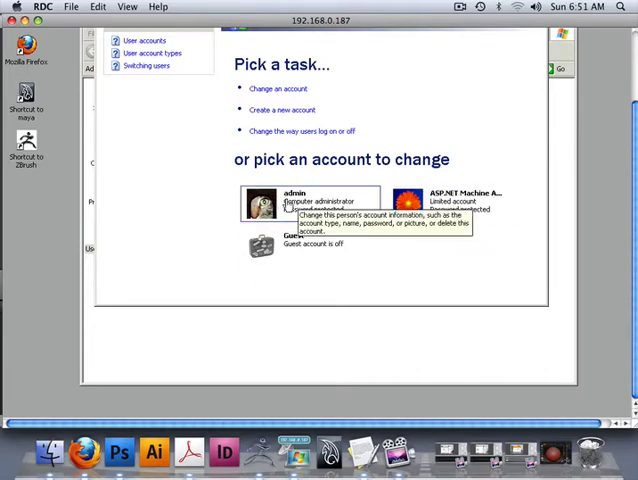
mouse_move(404, 248)
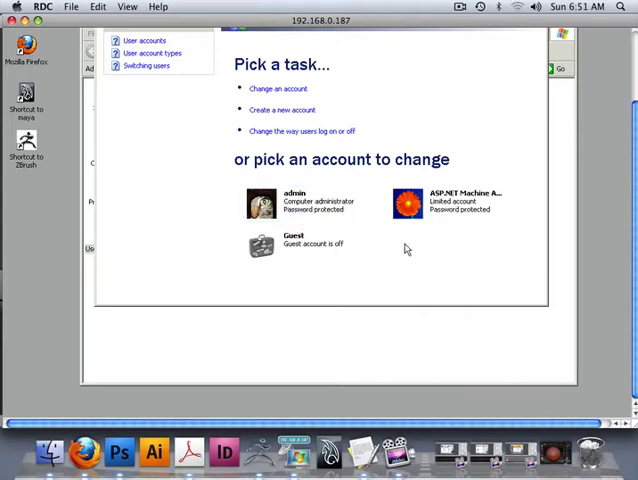
mouse_move(420, 256)
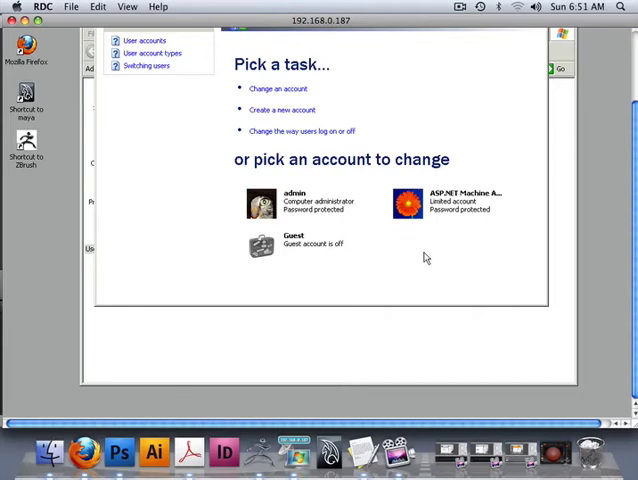
mouse_move(394, 250)
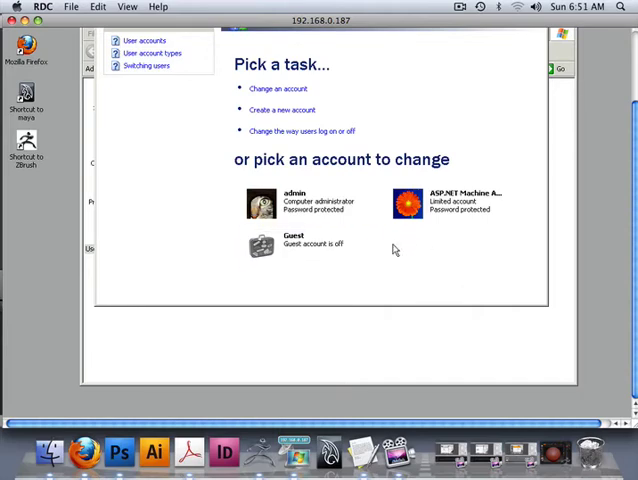
mouse_move(364, 336)
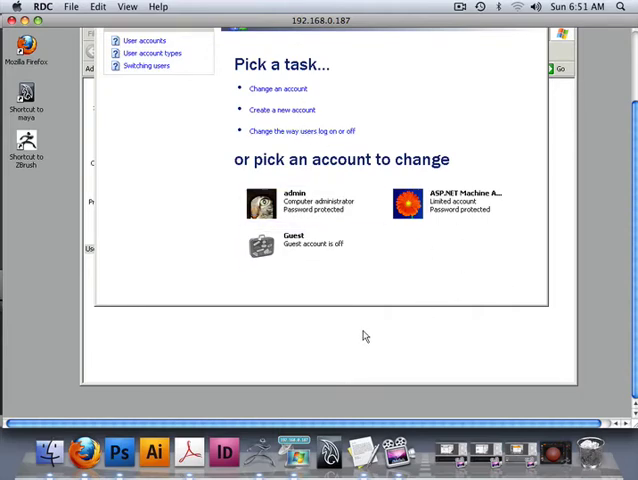
click(98, 52)
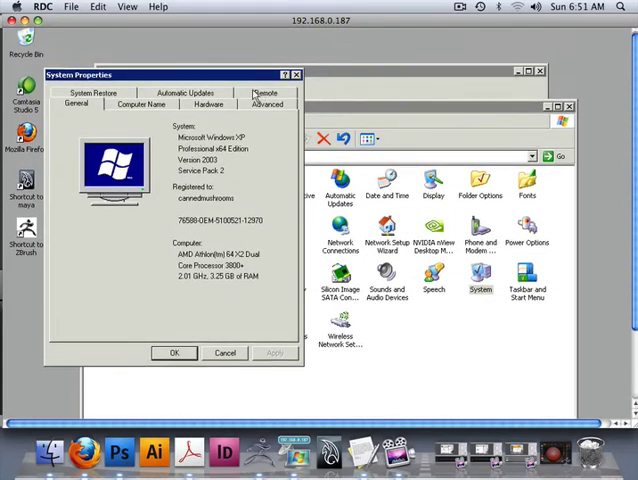
- Go to the Remote settings and start adding a user allowed remote desktop access
click(266, 92)
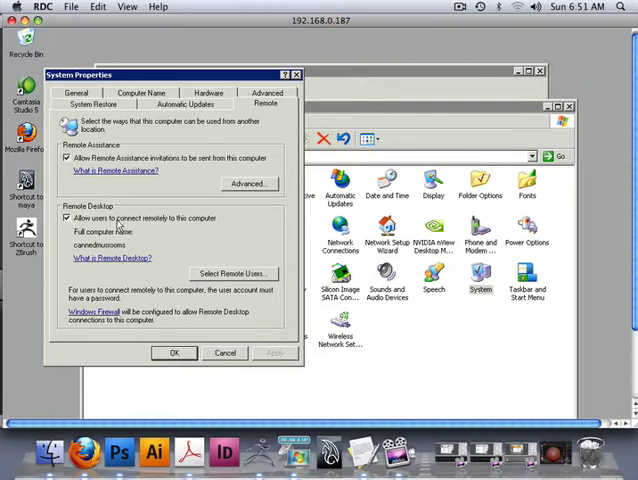
mouse_move(168, 268)
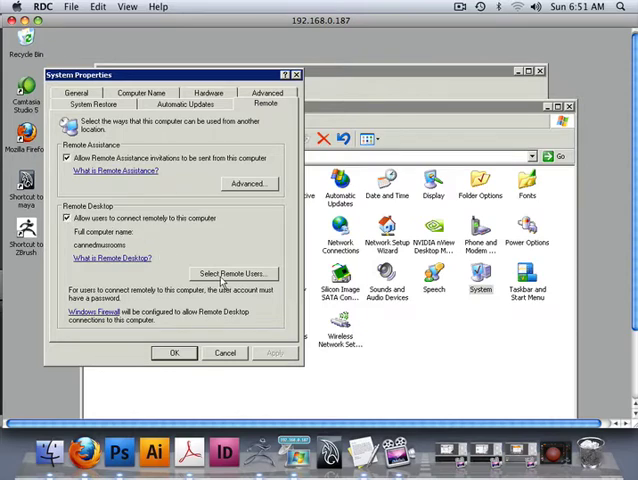
click(232, 272)
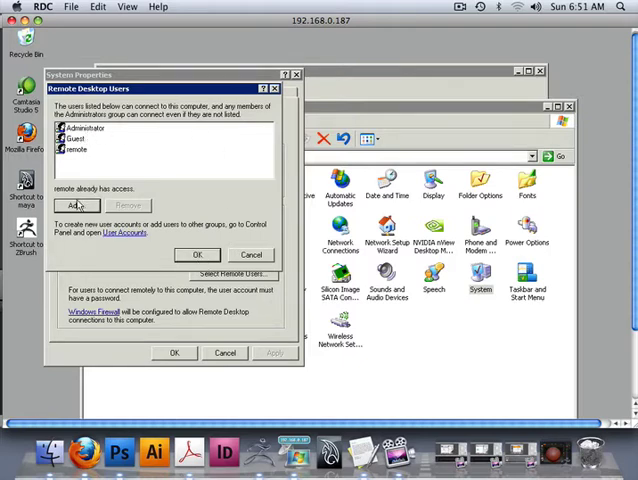
click(78, 204)
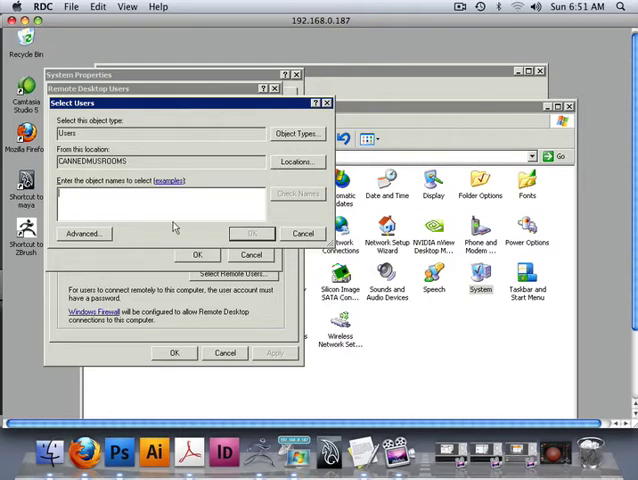
- List the available user accounts, finish the selection, and switch to Firefox on the Mac
click(84, 232)
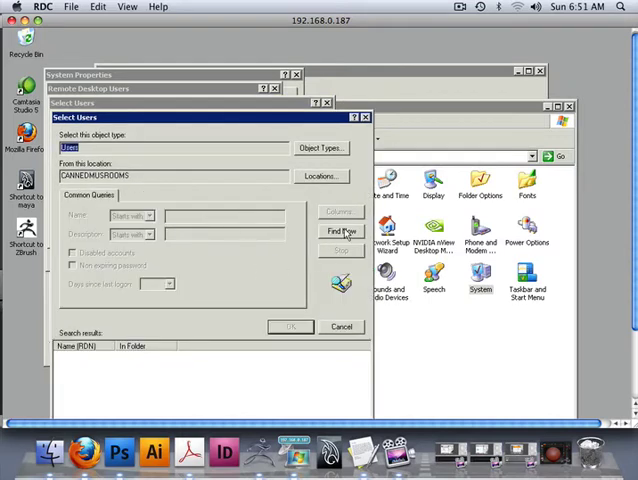
click(340, 232)
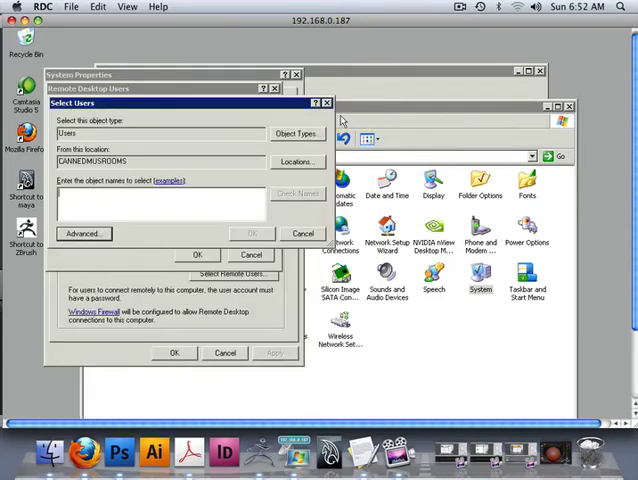
click(302, 232)
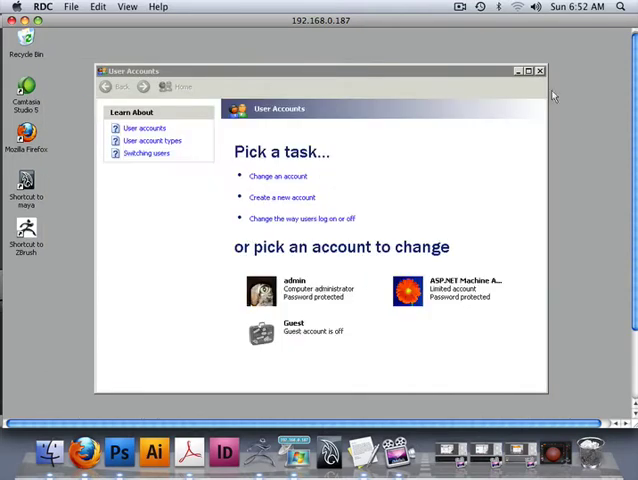
click(540, 70)
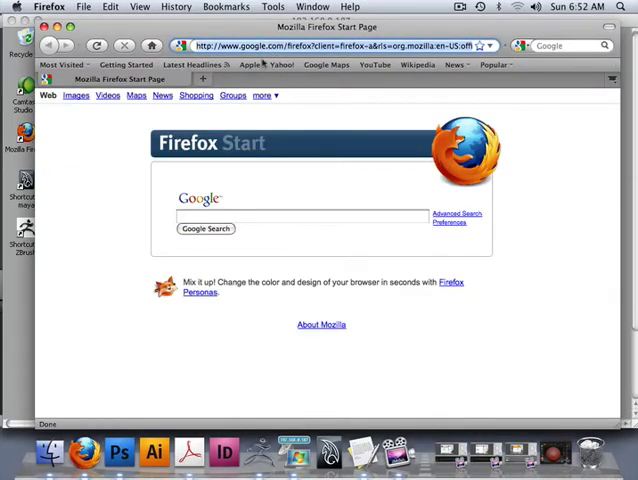
text(www)
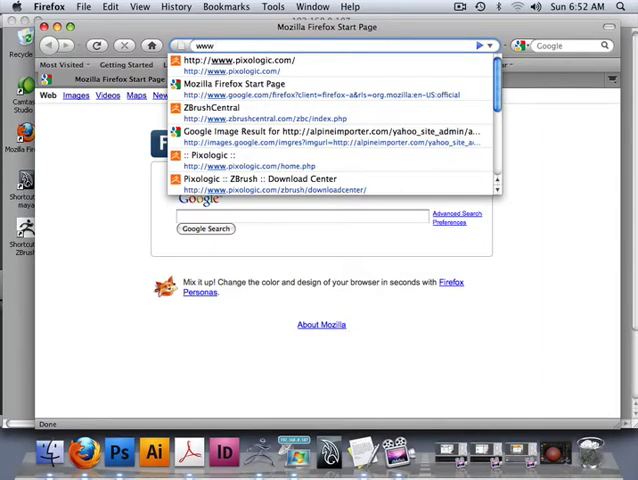
text(.micr)
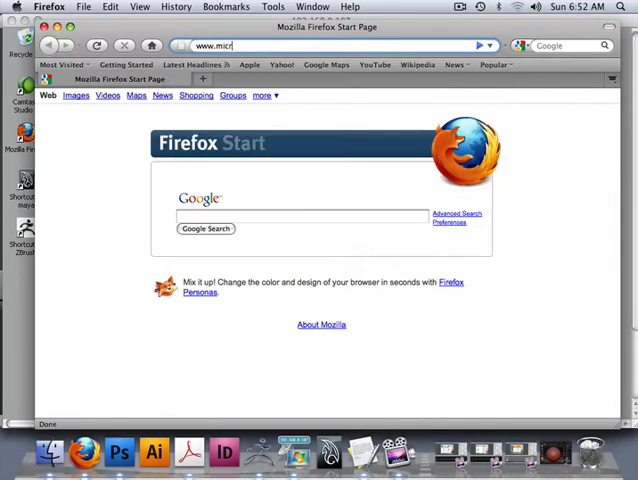
text(osoft.com/mac/default.mspx)
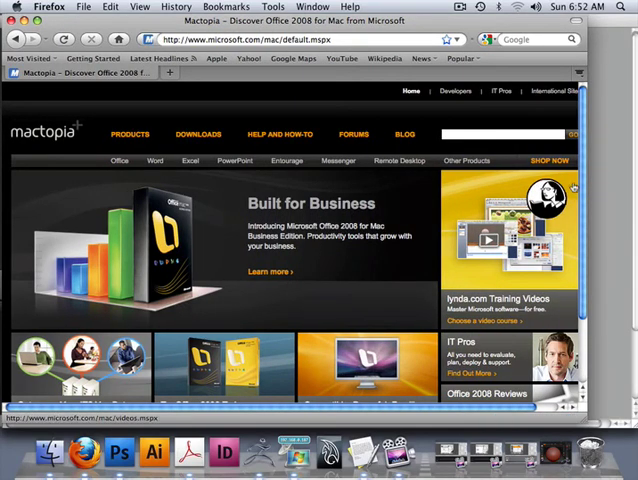
scroll(down, 3)
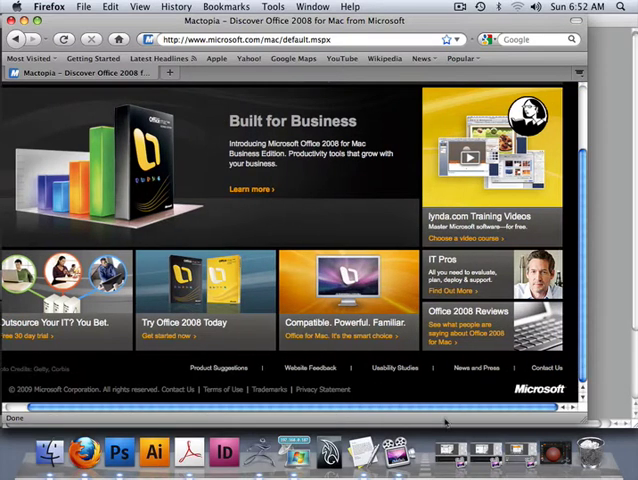
scroll(up, 3)
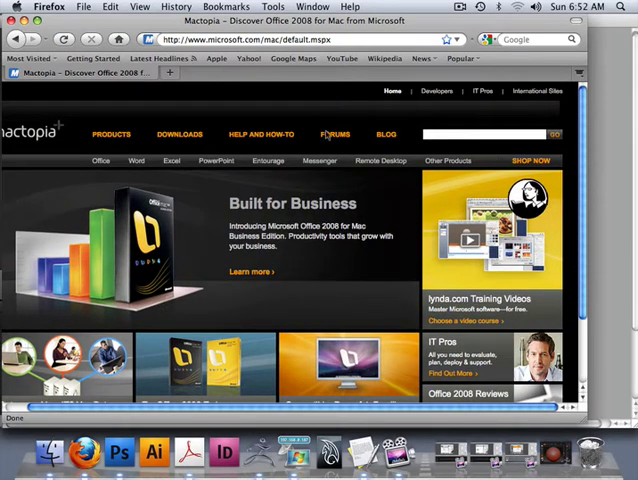
mouse_move(262, 134)
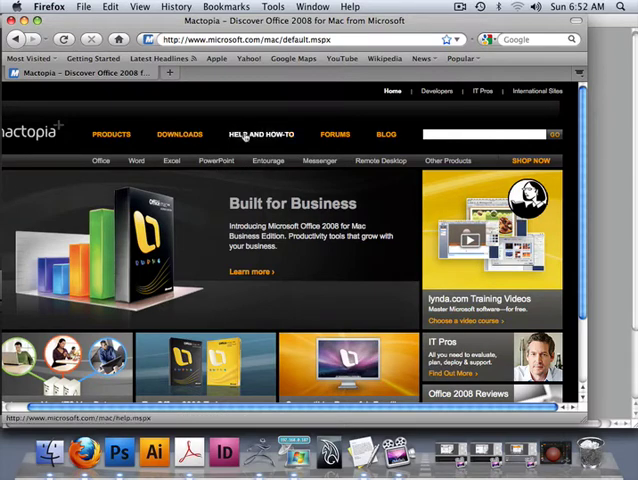
- Go to Mactopia's Downloads section for Office for Mac
click(180, 134)
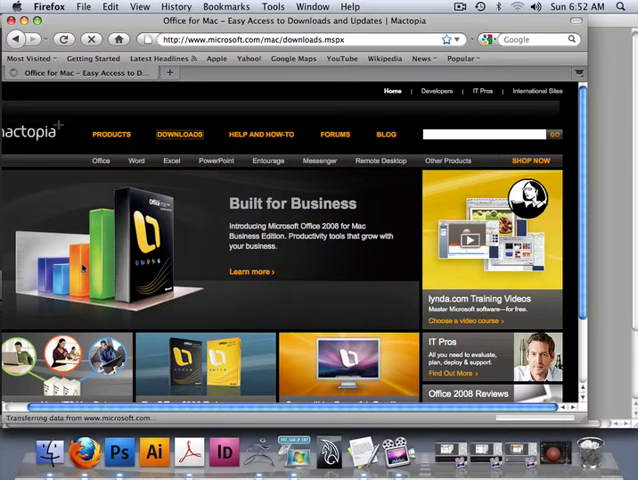
click(180, 134)
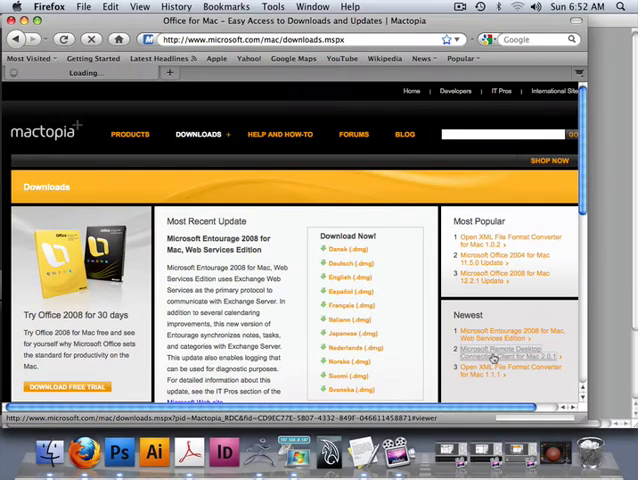
- Choose Remote Desktop Connection Client for Mac 2.0.1 and start its English download
click(508, 352)
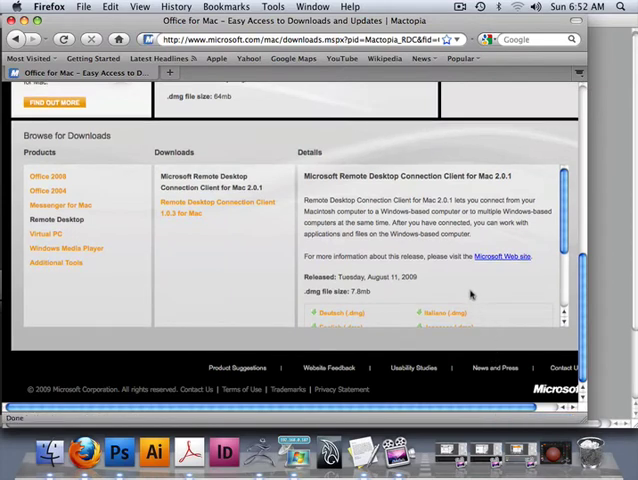
scroll(down, 3)
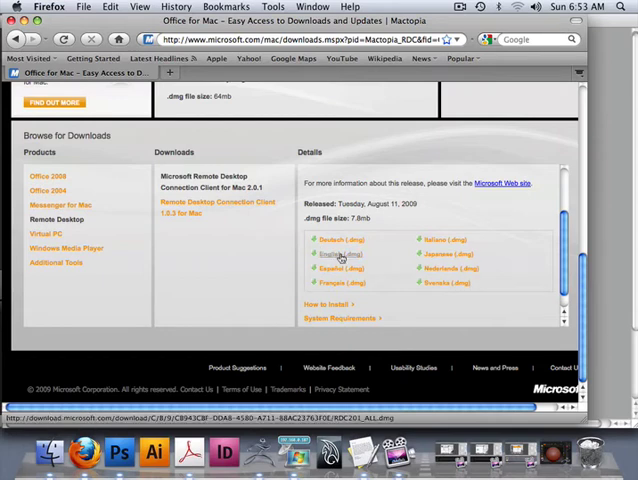
click(344, 252)
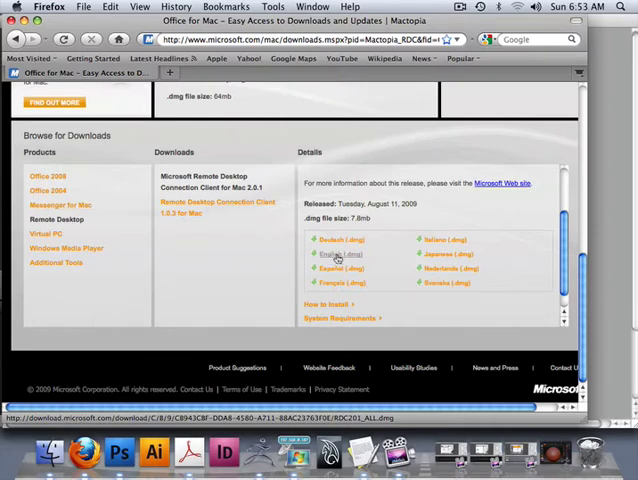
click(344, 252)
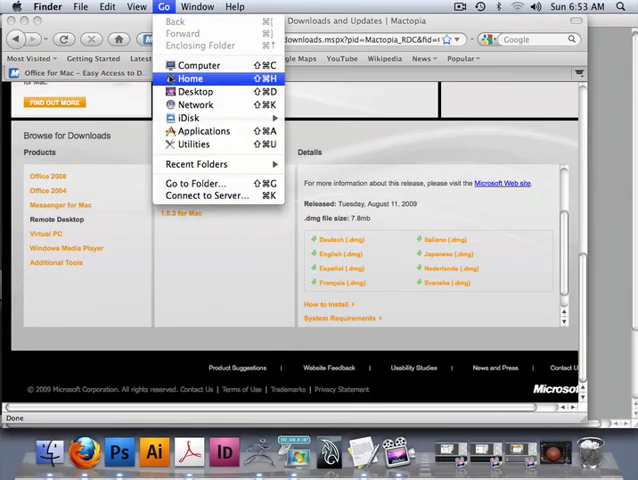
- Go to Applications via Finder's Go menu and browse the folder
click(202, 132)
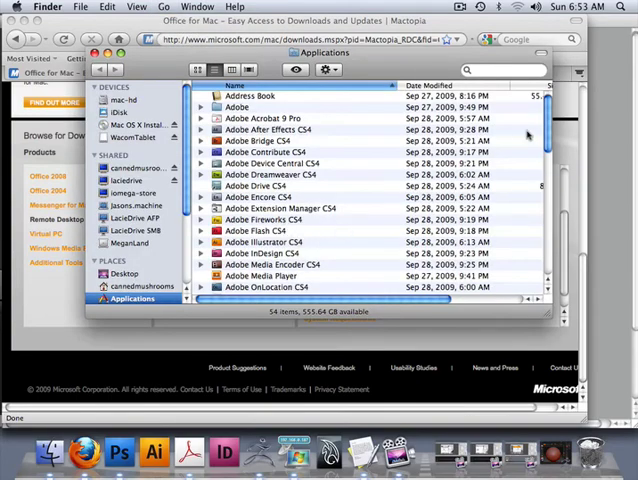
scroll(down, 3)
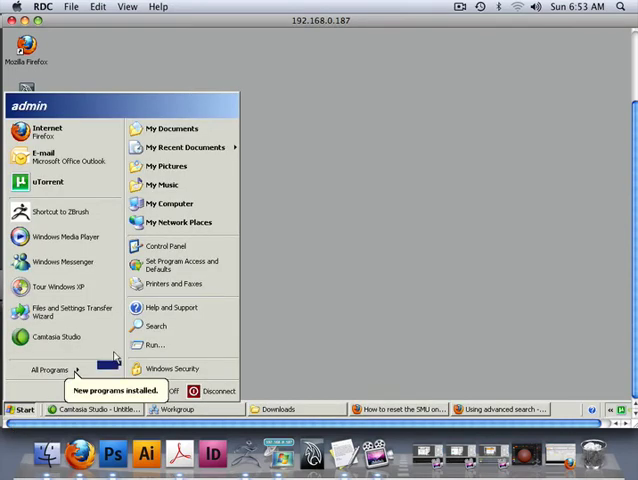
- Run cmd from Start > Run and enter ipconfig /all to show the network configuration
click(154, 344)
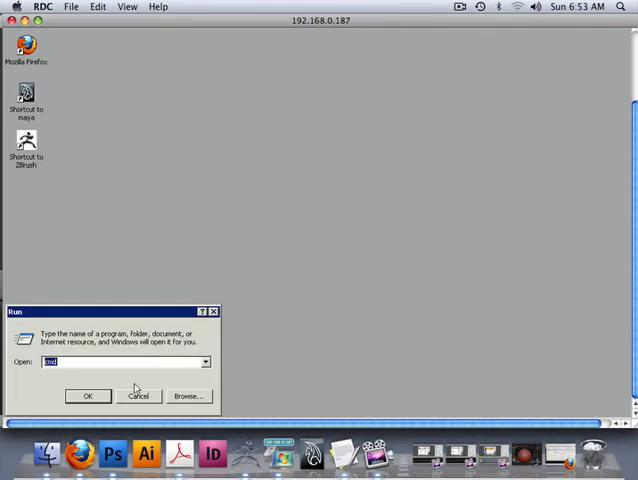
click(88, 396)
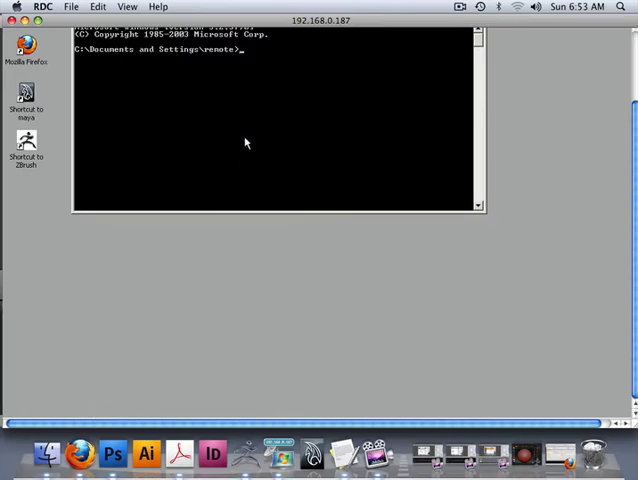
text(ipco)
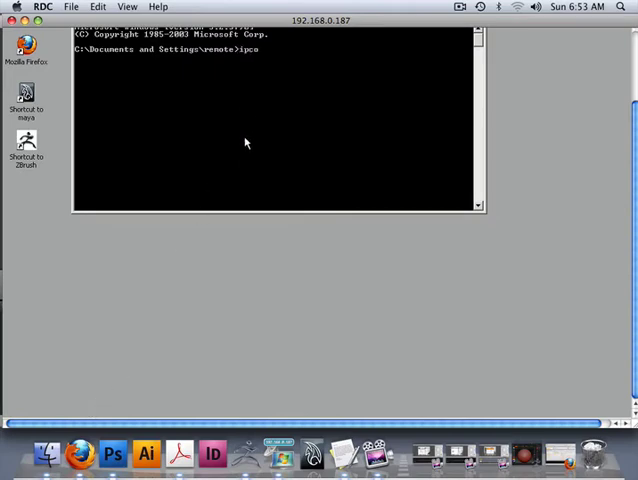
text(nfig)
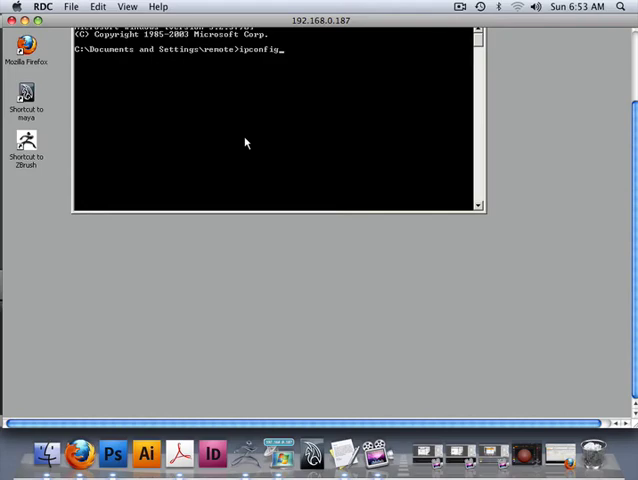
text(/all)
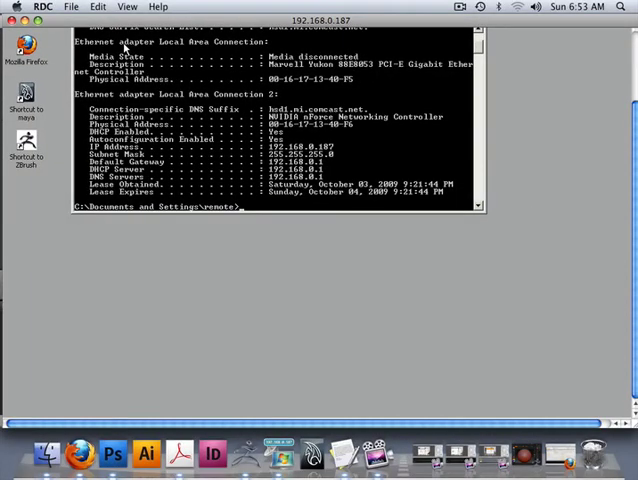
mouse_move(338, 156)
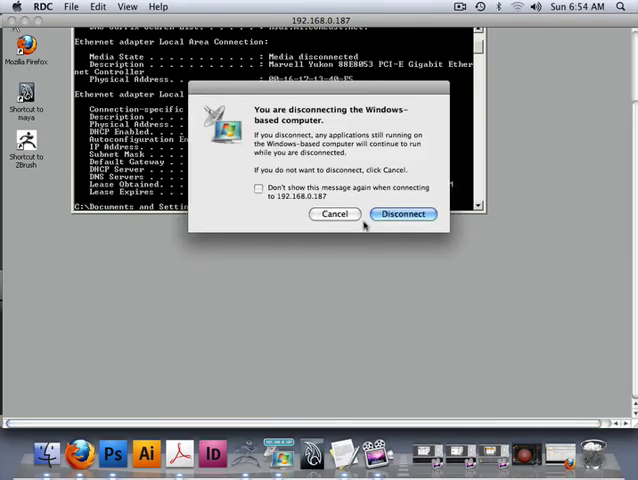
- Confirm disconnecting from the Windows computer
click(404, 212)
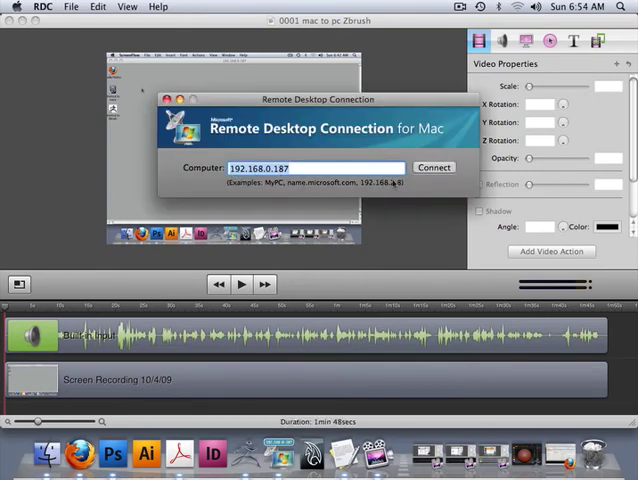
- Reconnect to 192.168.0.187 past the identity warning and log on as admin
click(432, 168)
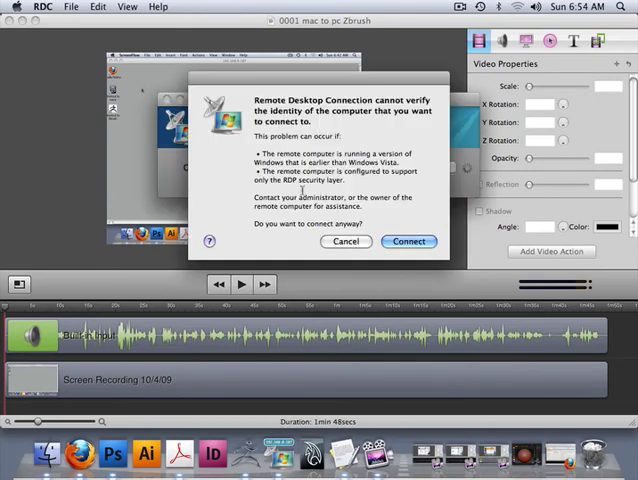
click(408, 240)
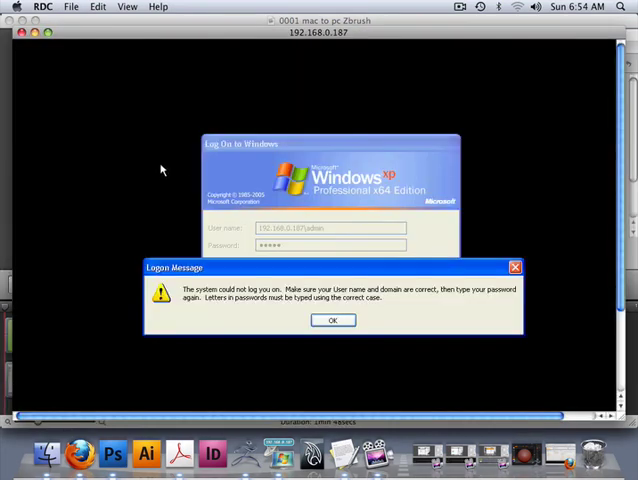
click(332, 320)
text(ad)
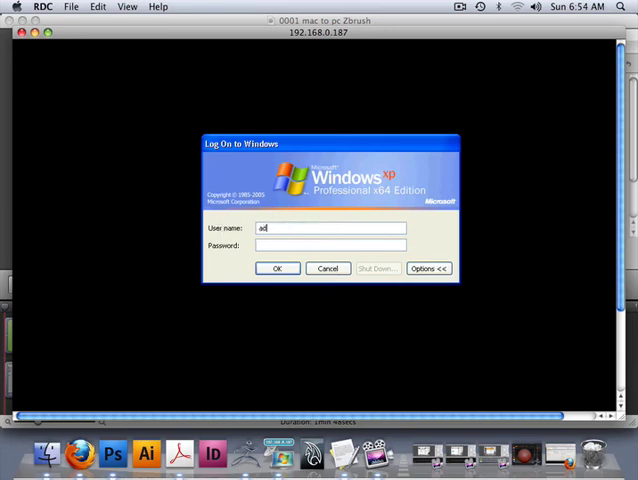
text(min)
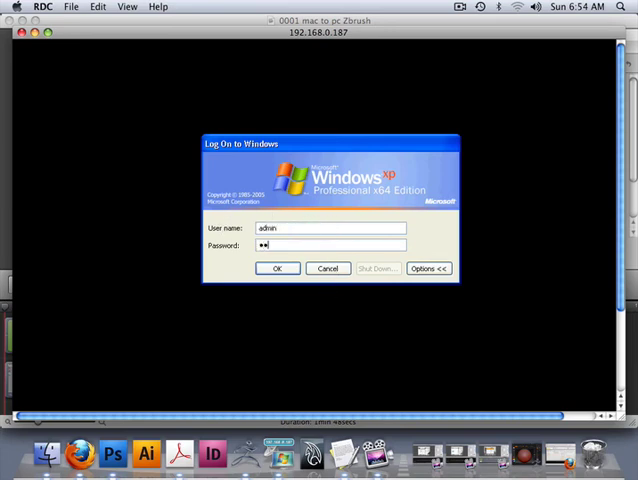
click(278, 268)
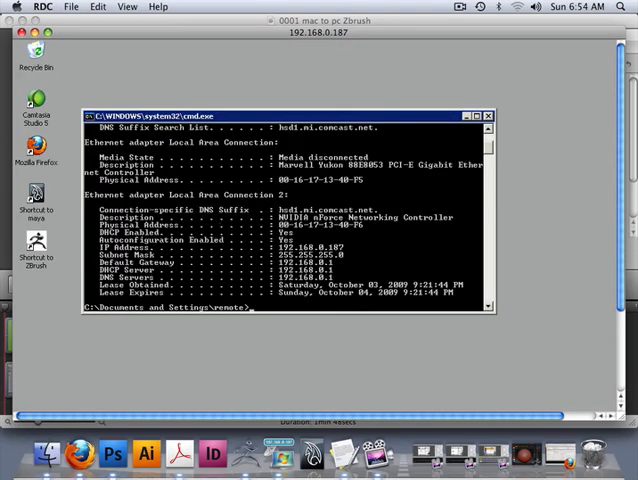